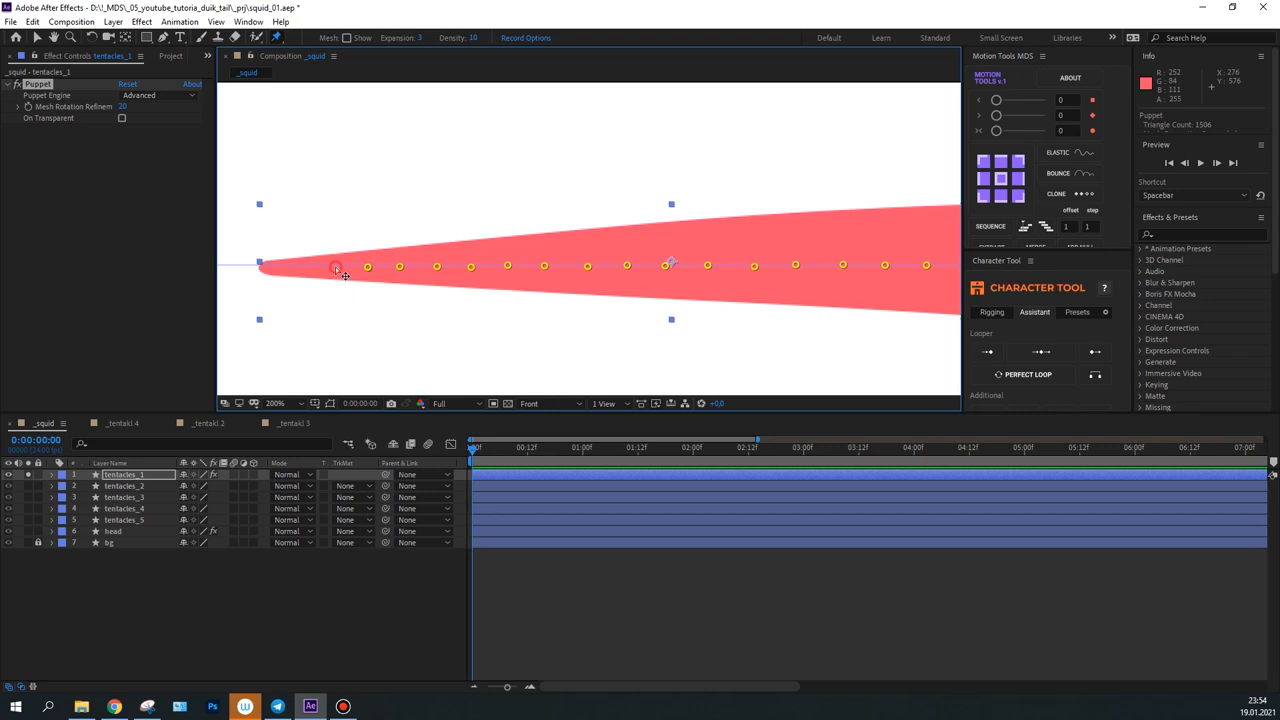
Set the FK Overlap controller's Flexibility to 110% in Effect Controls
{"action": "left_click", "coordinate": [248, 20]}
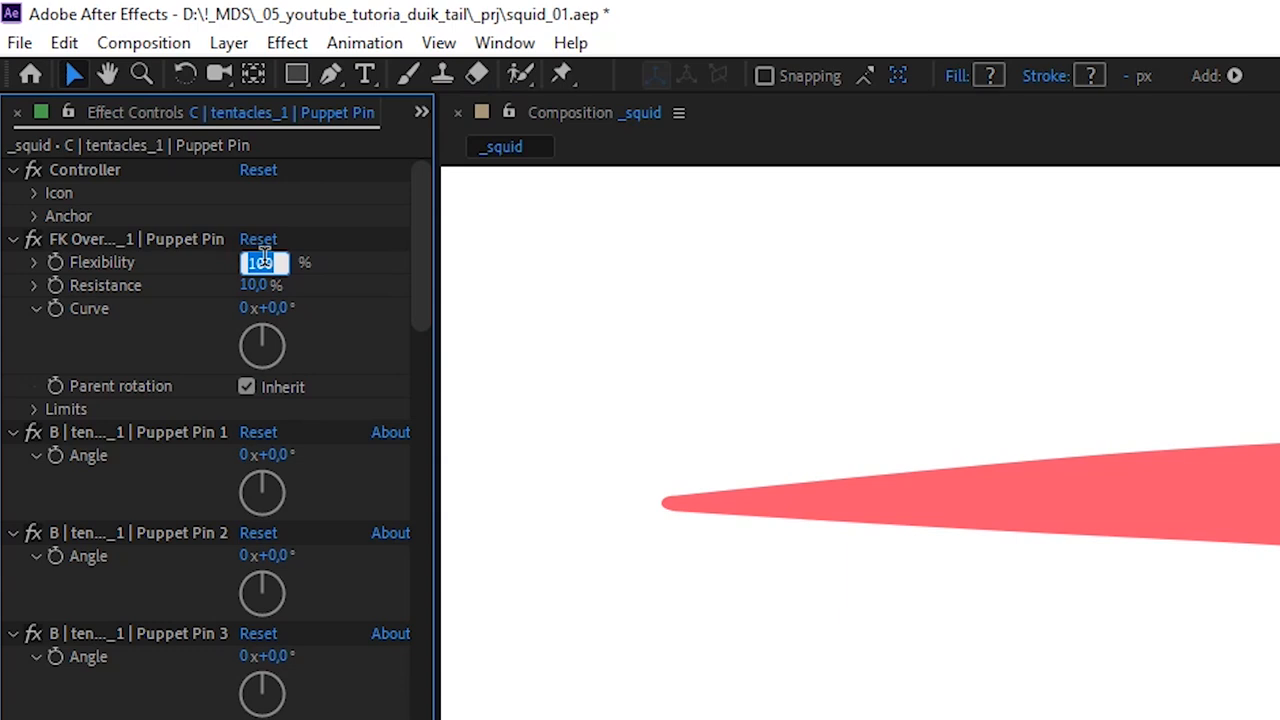
{"action": "type", "text": "110"}
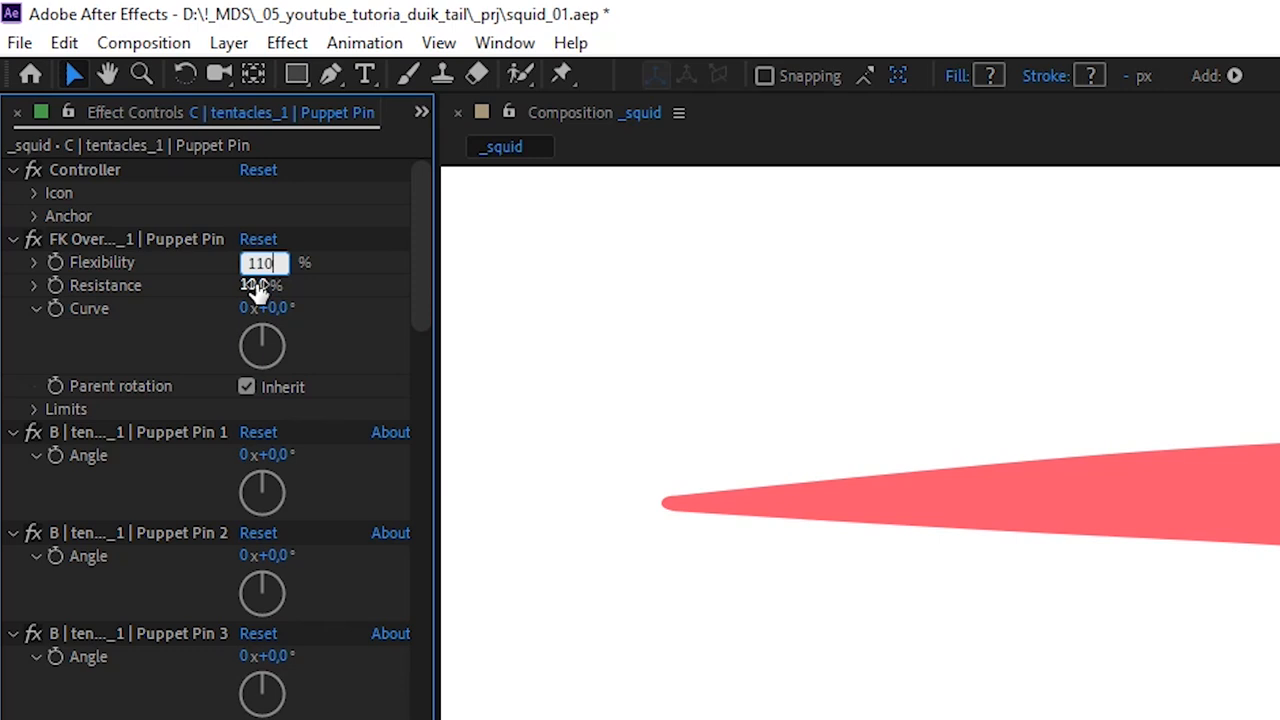